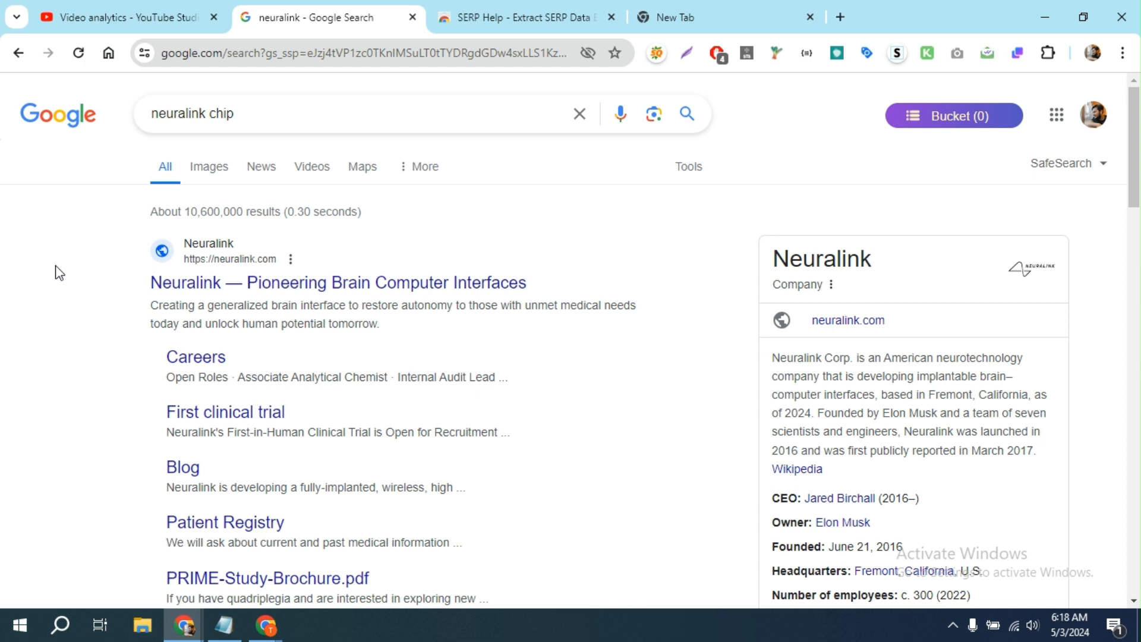
# Step: Visit the SERP Help extension's store page and return to the neuralink chip results
pyautogui.click(151, 283)
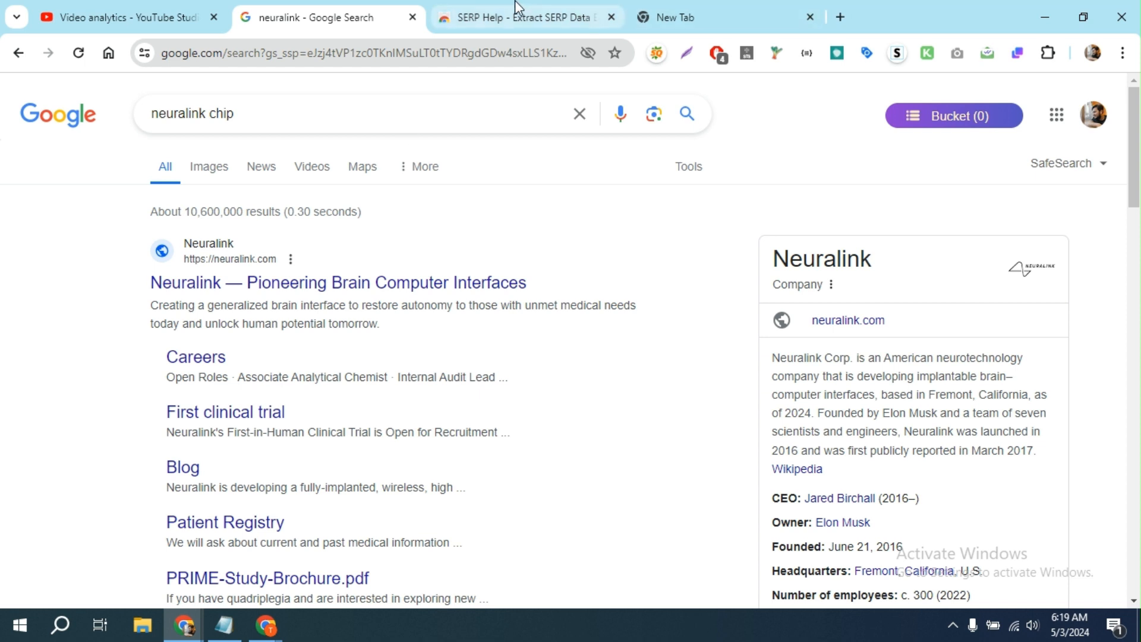
pyautogui.click(524, 17)
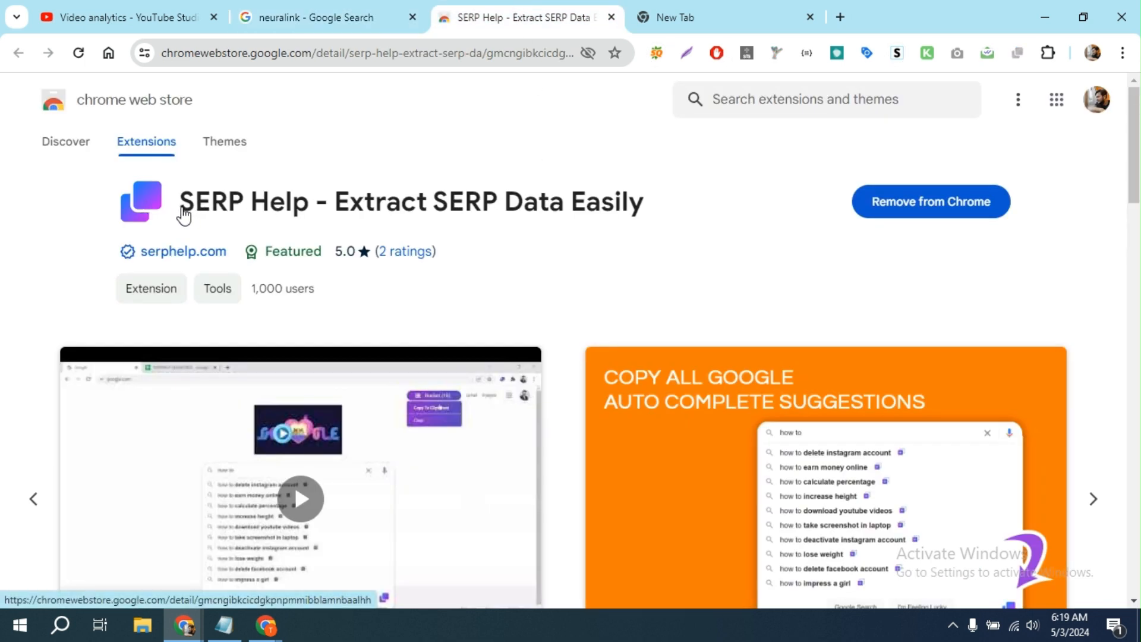
pyautogui.moveTo(412, 234)
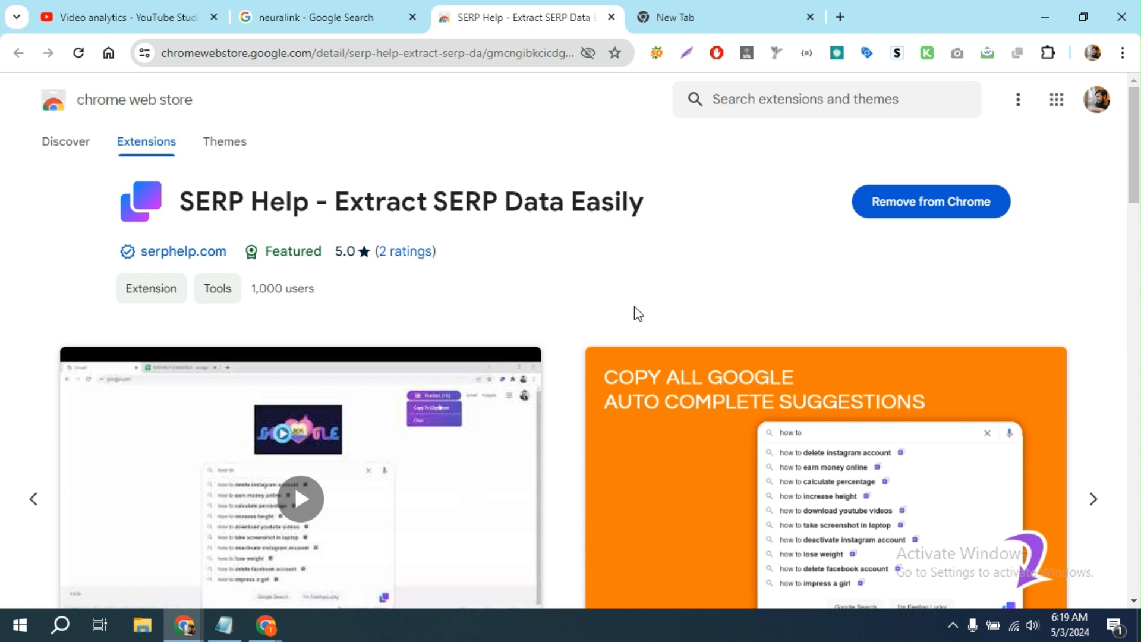
pyautogui.moveTo(622, 319)
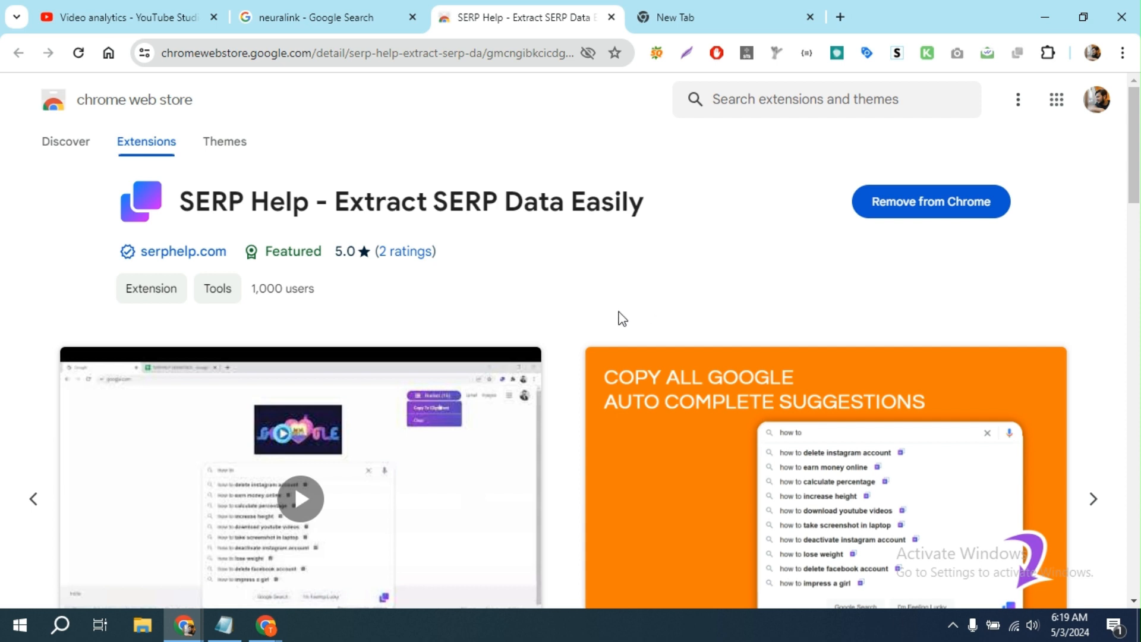
pyautogui.moveTo(615, 315)
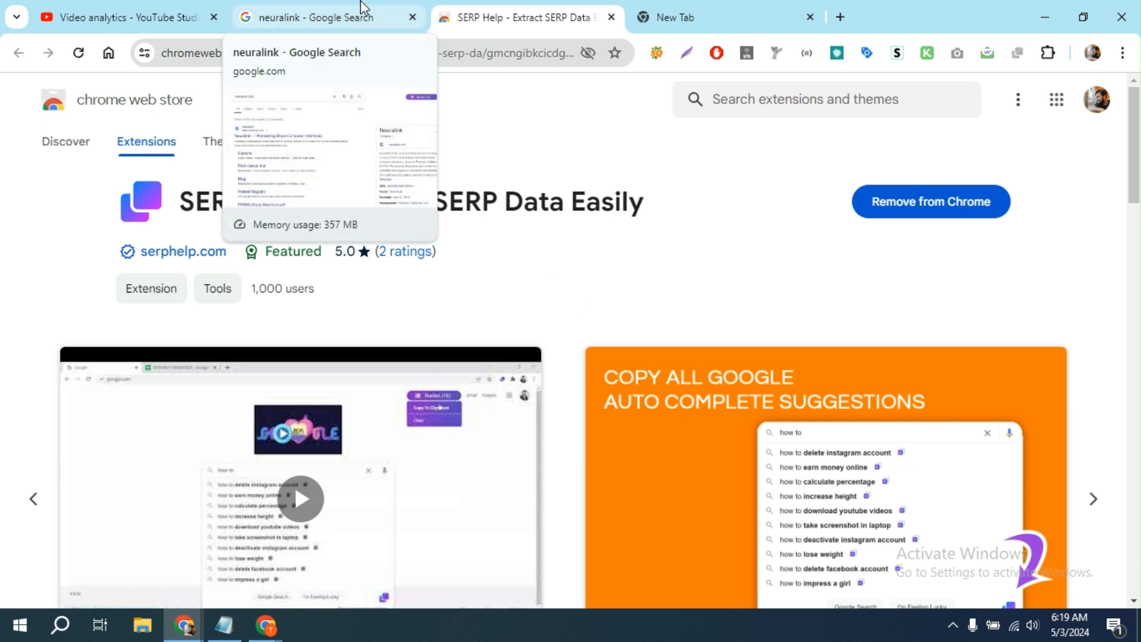
pyautogui.click(320, 17)
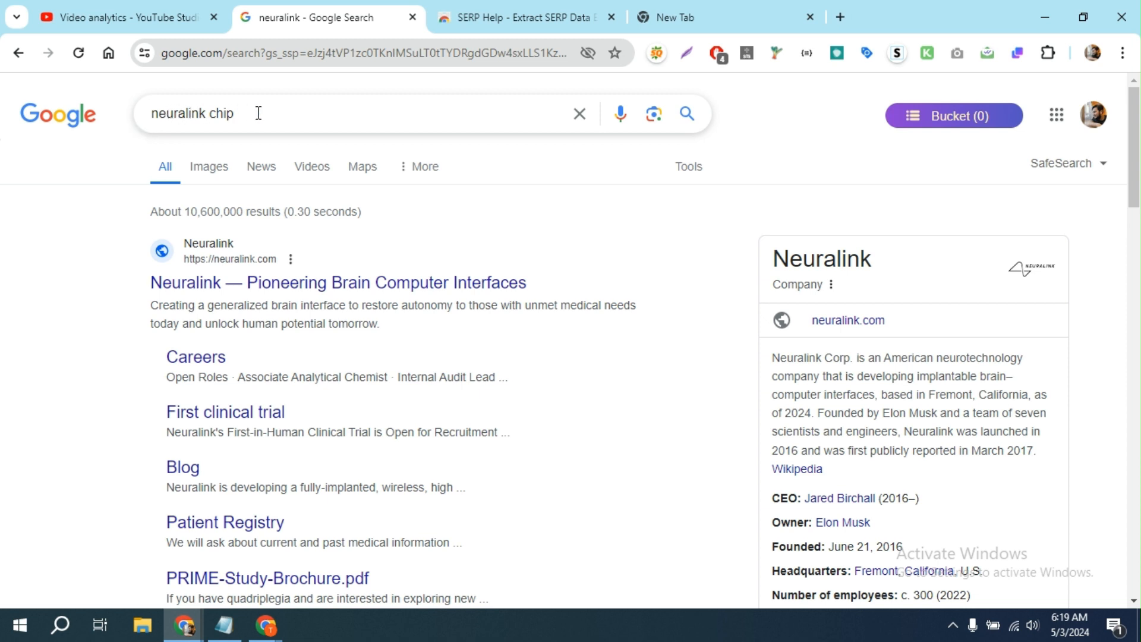
# Step: Copy all ten neuralink chip autosuggest keywords into the Bucket, bringing it to 20
pyautogui.click(258, 113)
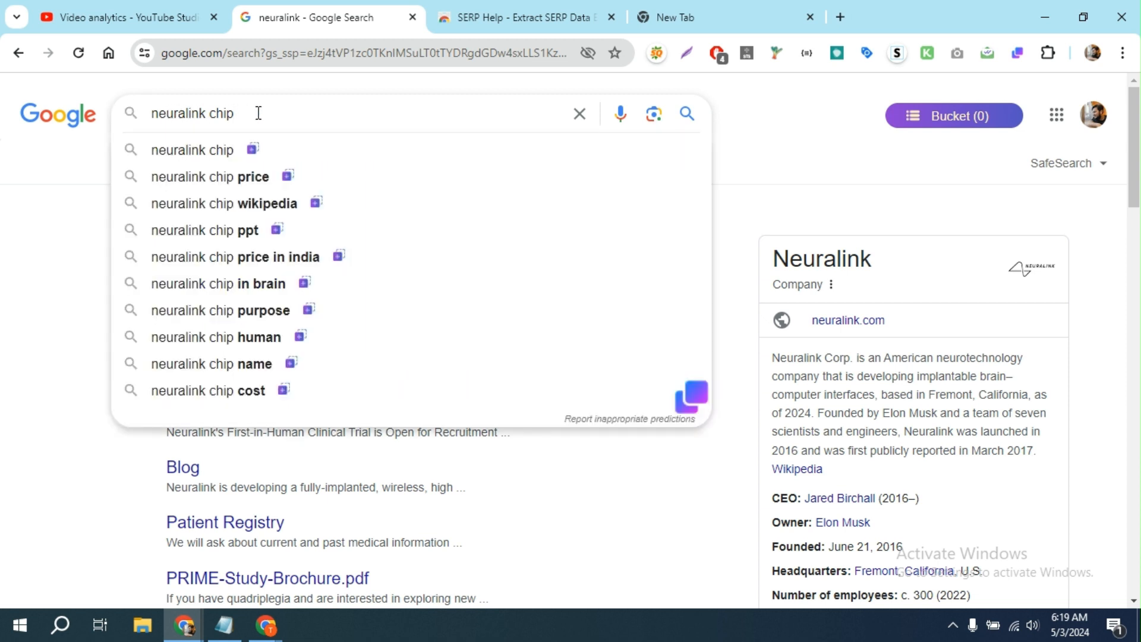
pyautogui.moveTo(212, 181)
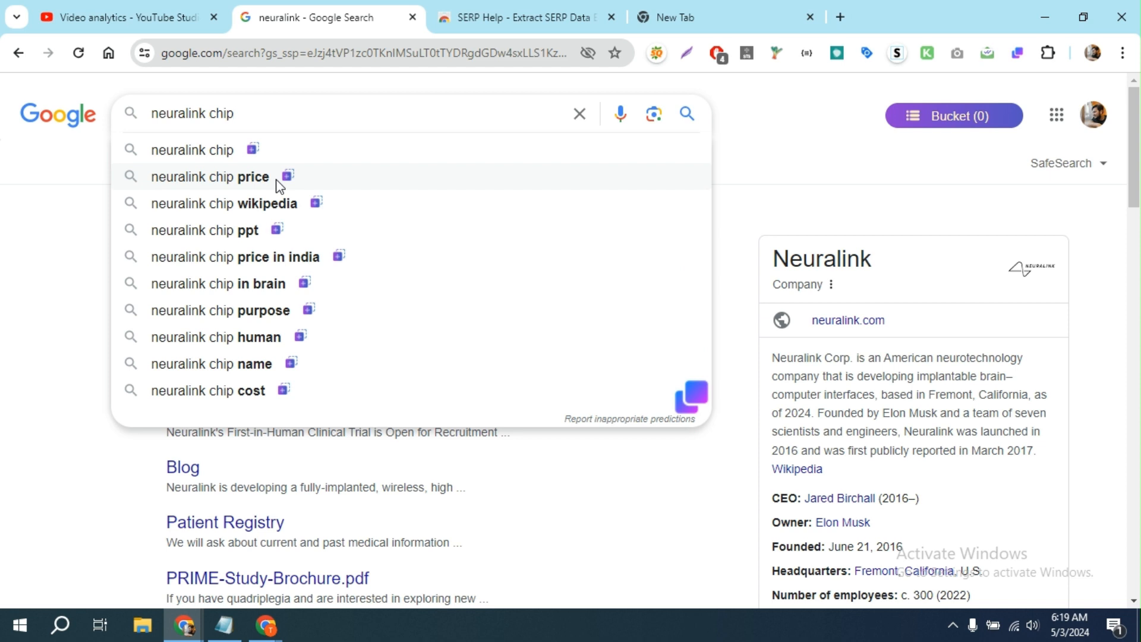
pyautogui.moveTo(243, 394)
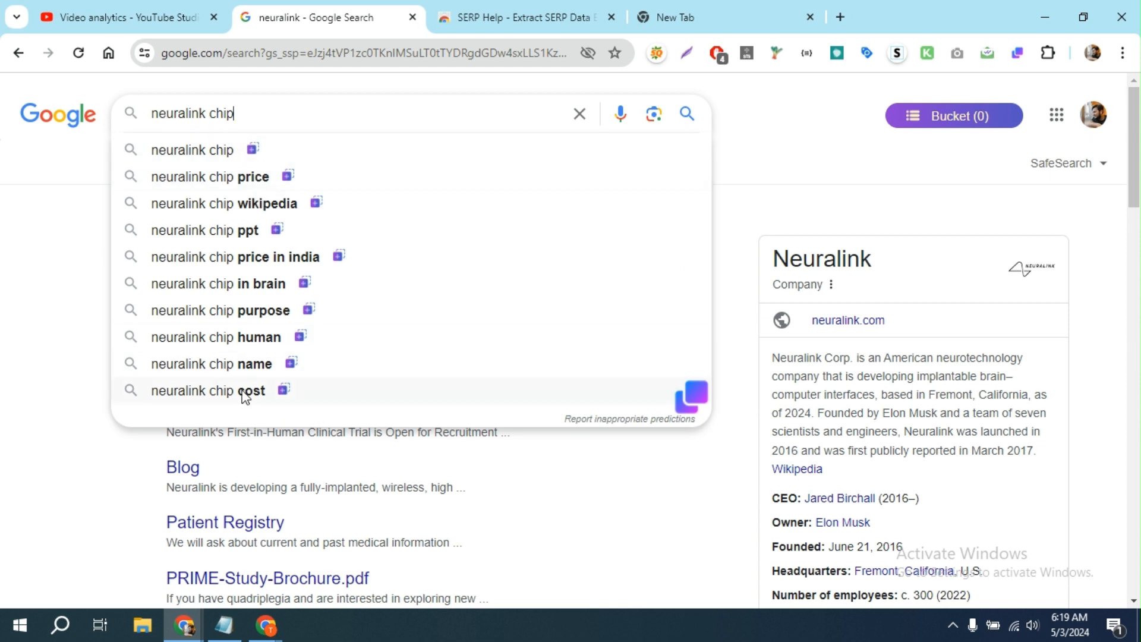
pyautogui.moveTo(356, 360)
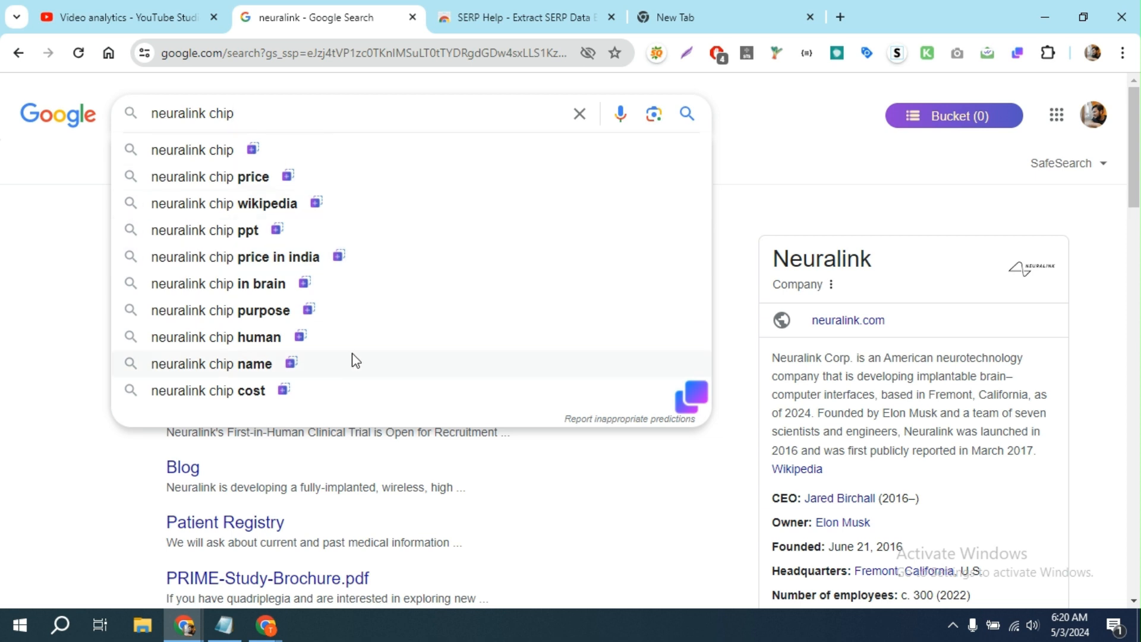
pyautogui.moveTo(690, 399)
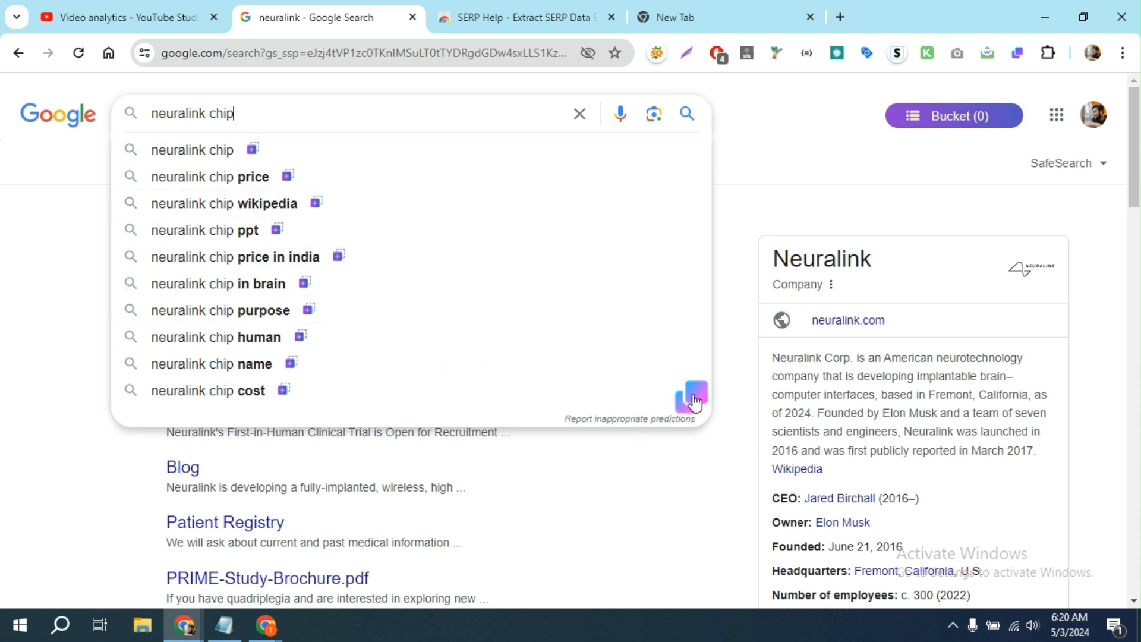
pyautogui.click(688, 397)
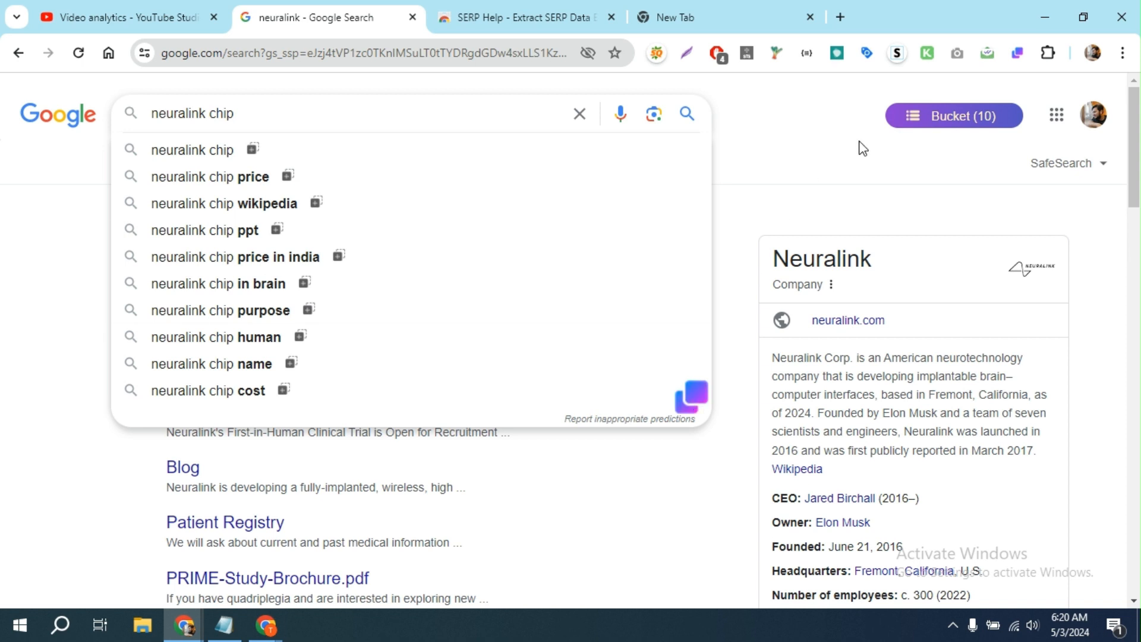
pyautogui.click(952, 116)
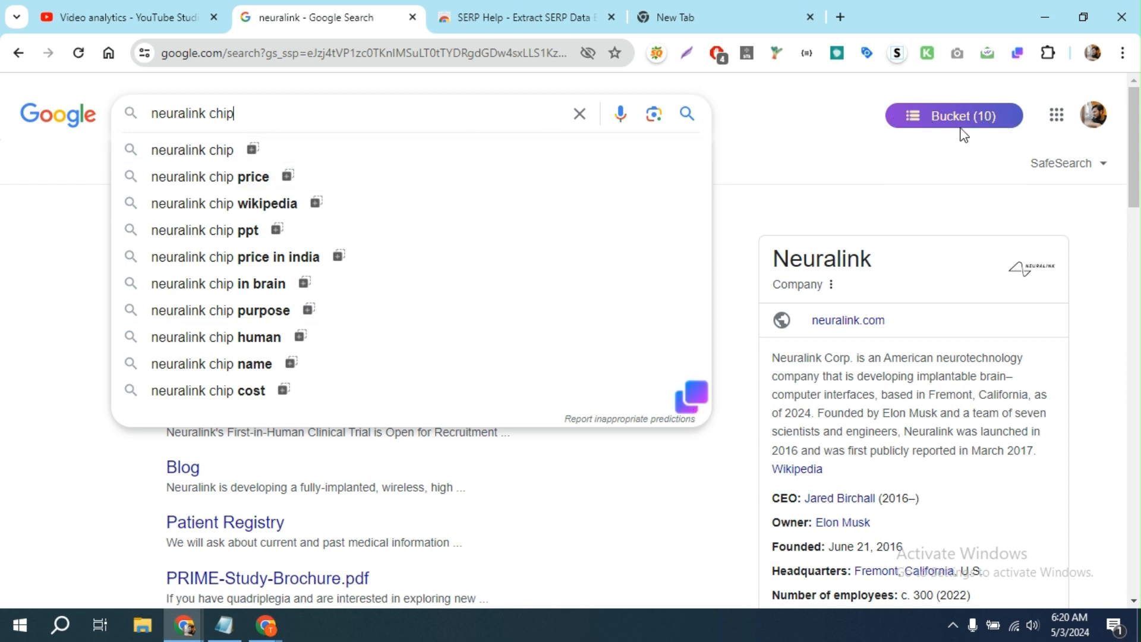
pyautogui.click(955, 115)
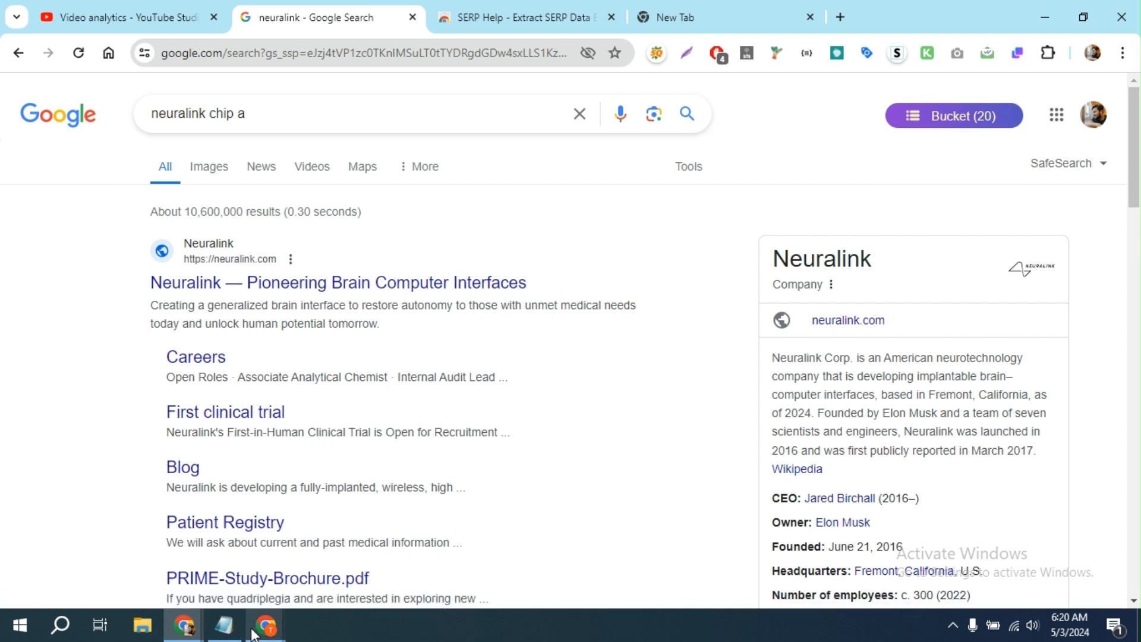
# Step: Start a blank Notepad document containing 'neuralink chip'
pyautogui.click(223, 624)
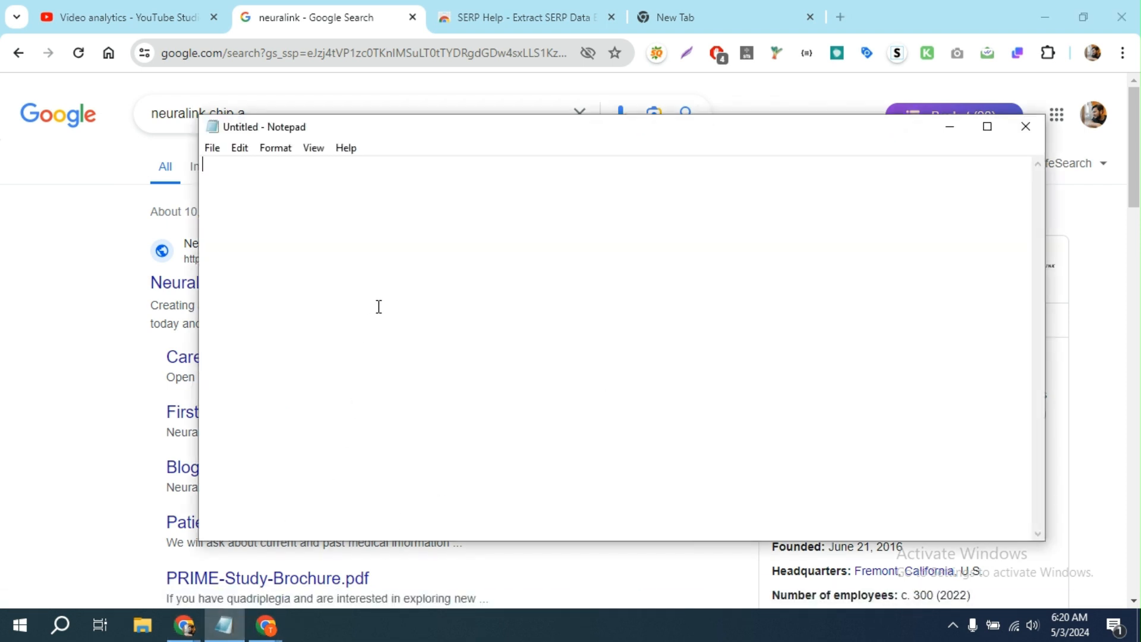
pyautogui.write('neuralink chip')
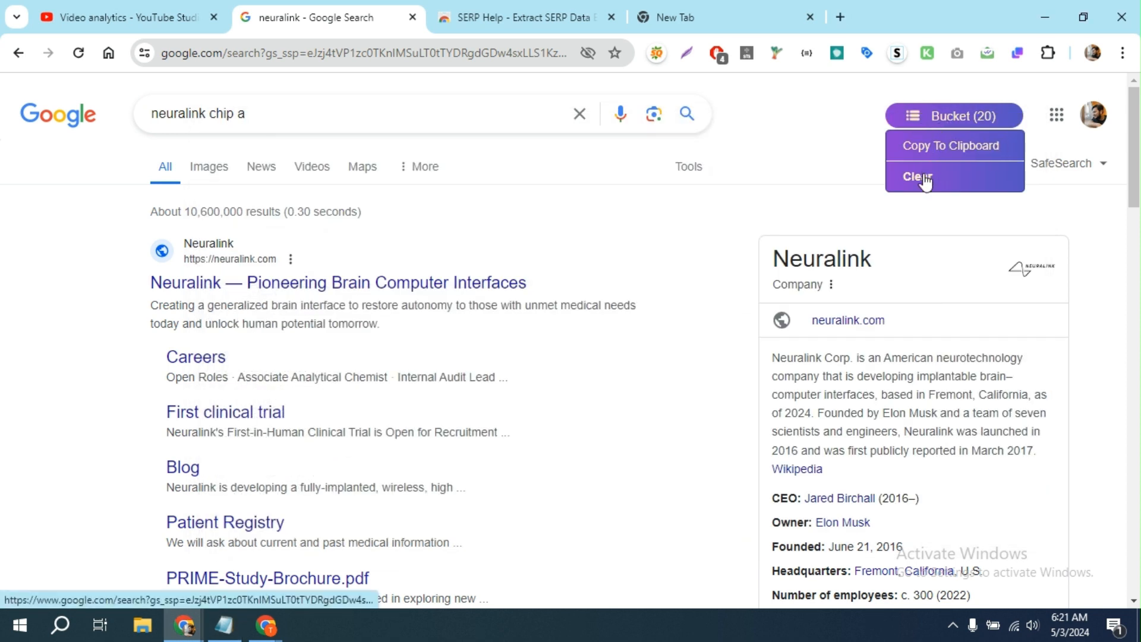
# Step: Empty the Bucket, then add the neuralink chip architecture suggestion so it holds 2
pyautogui.click(917, 177)
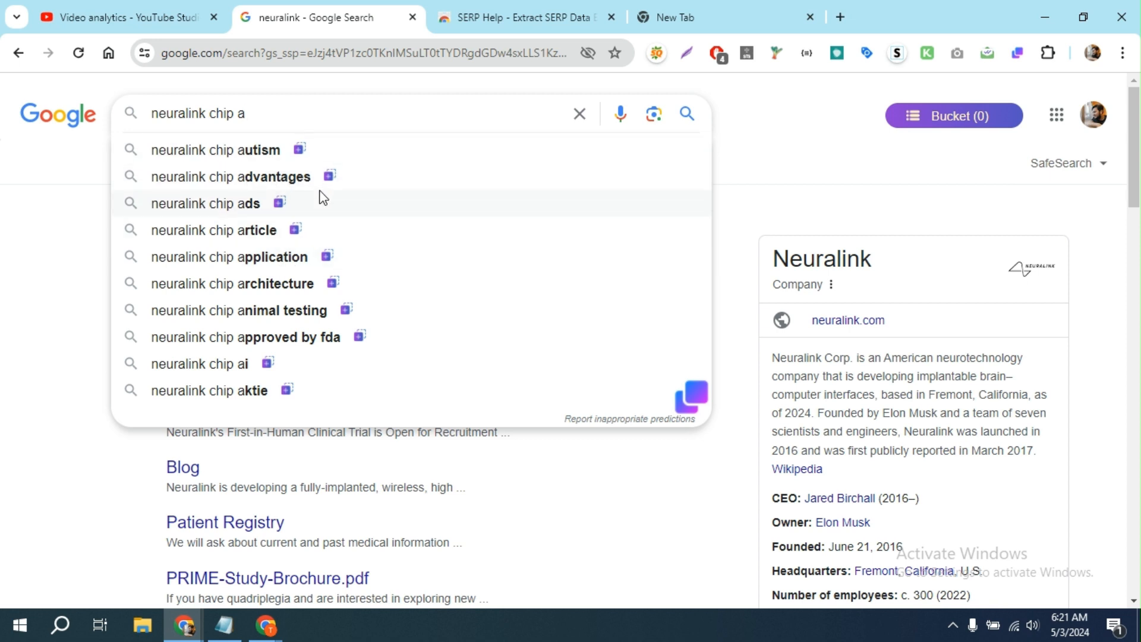
pyautogui.moveTo(329, 181)
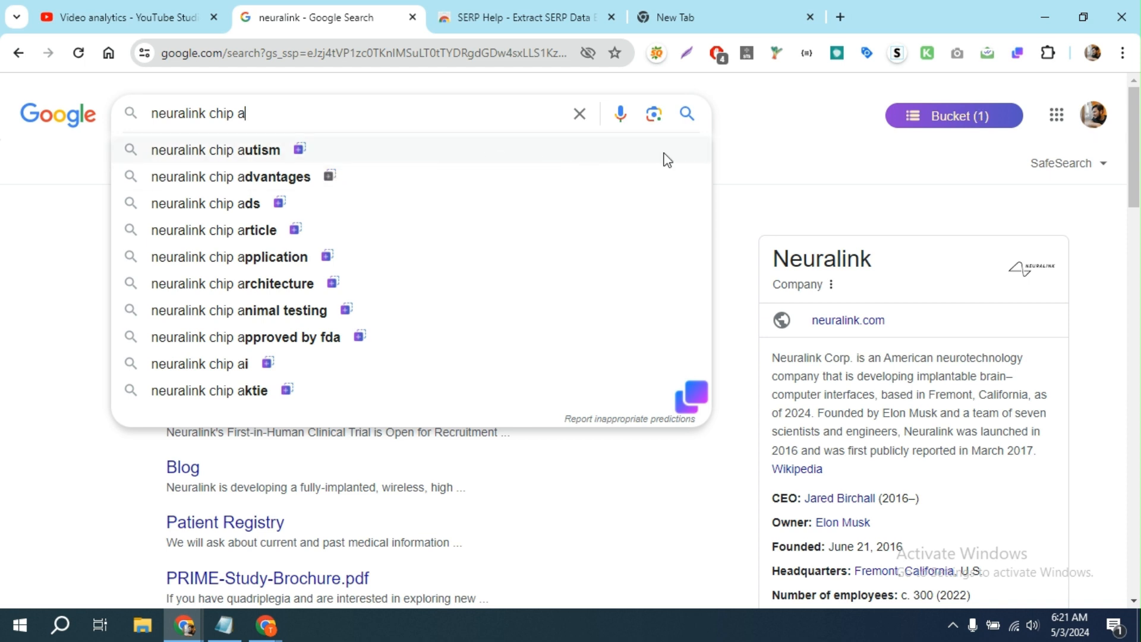
pyautogui.moveTo(329, 180)
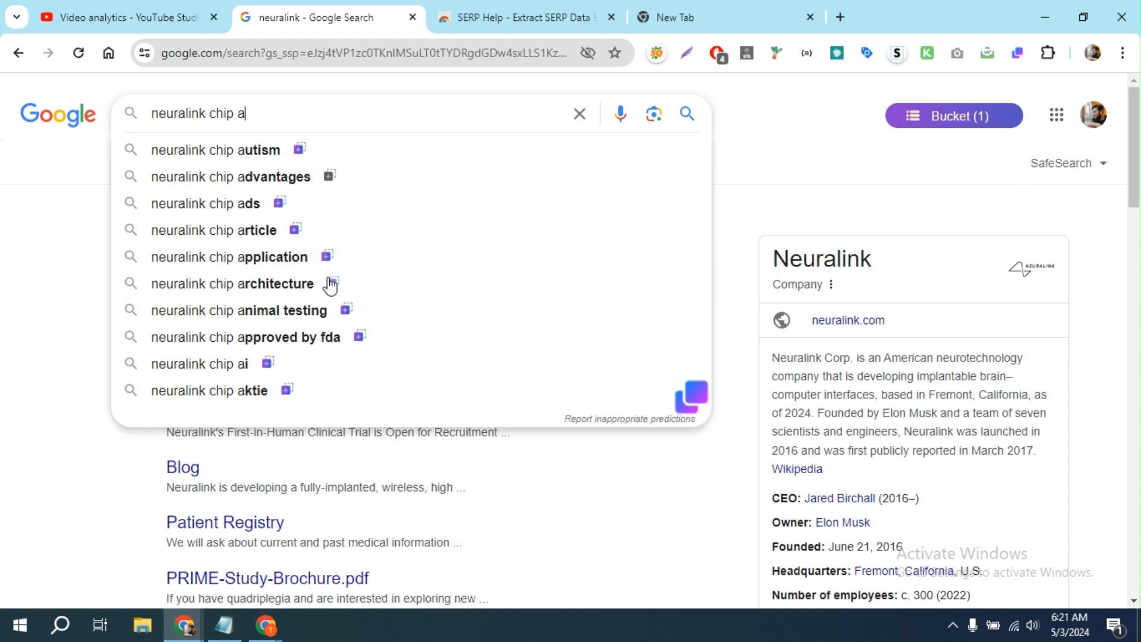
pyautogui.moveTo(331, 288)
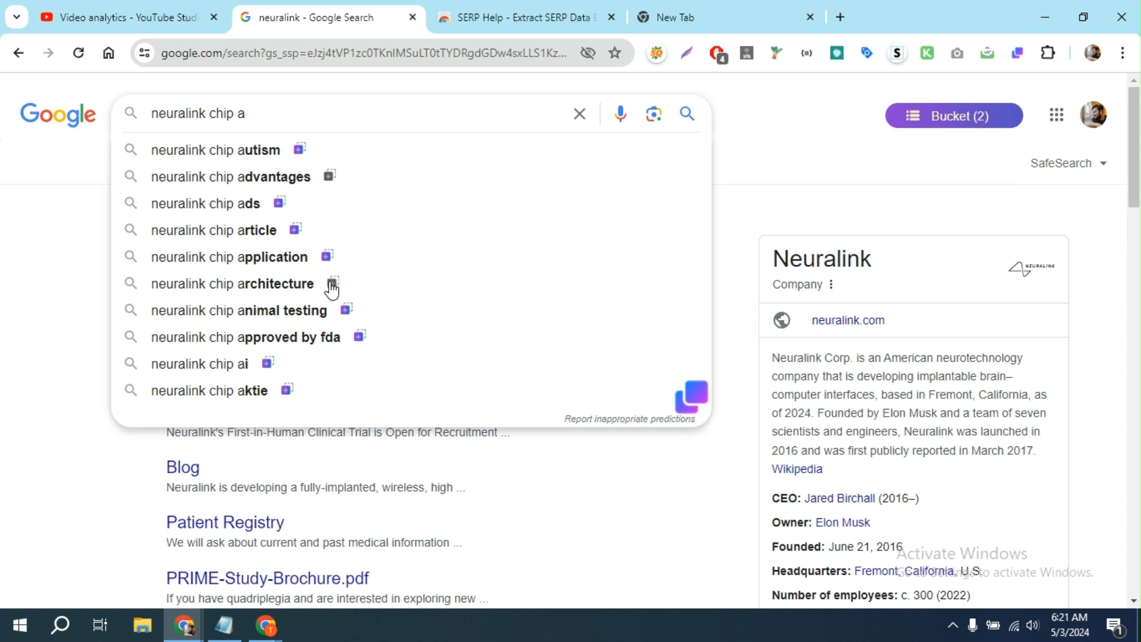
pyautogui.click(953, 116)
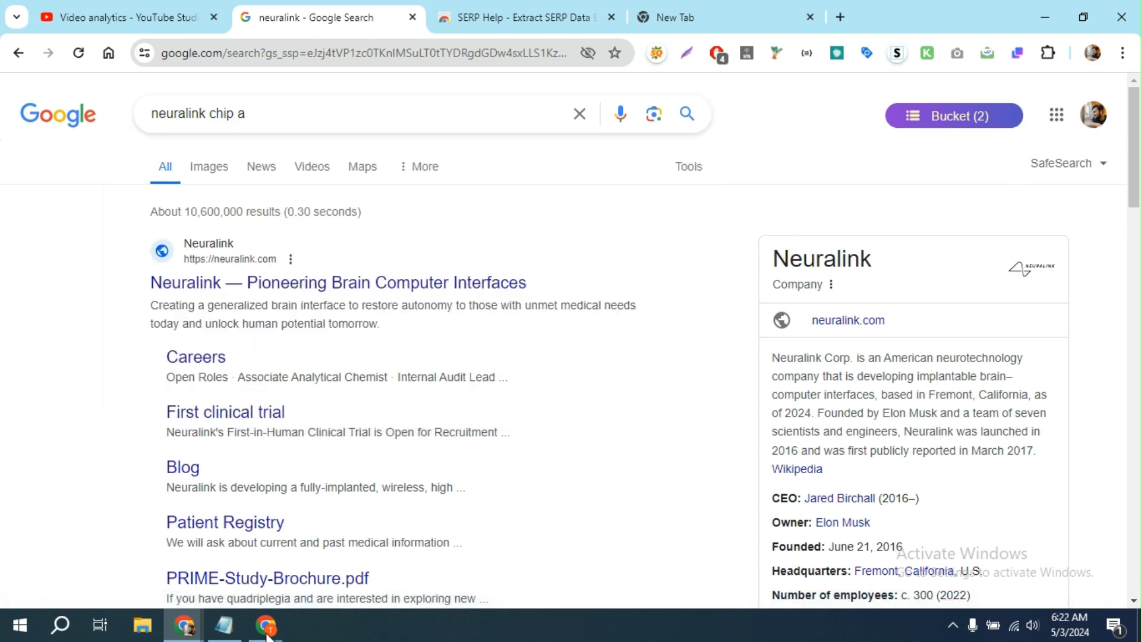
# Step: Show the neuralink autosuggest keywords in the Incognito window with an empty Bucket
pyautogui.click(350, 114)
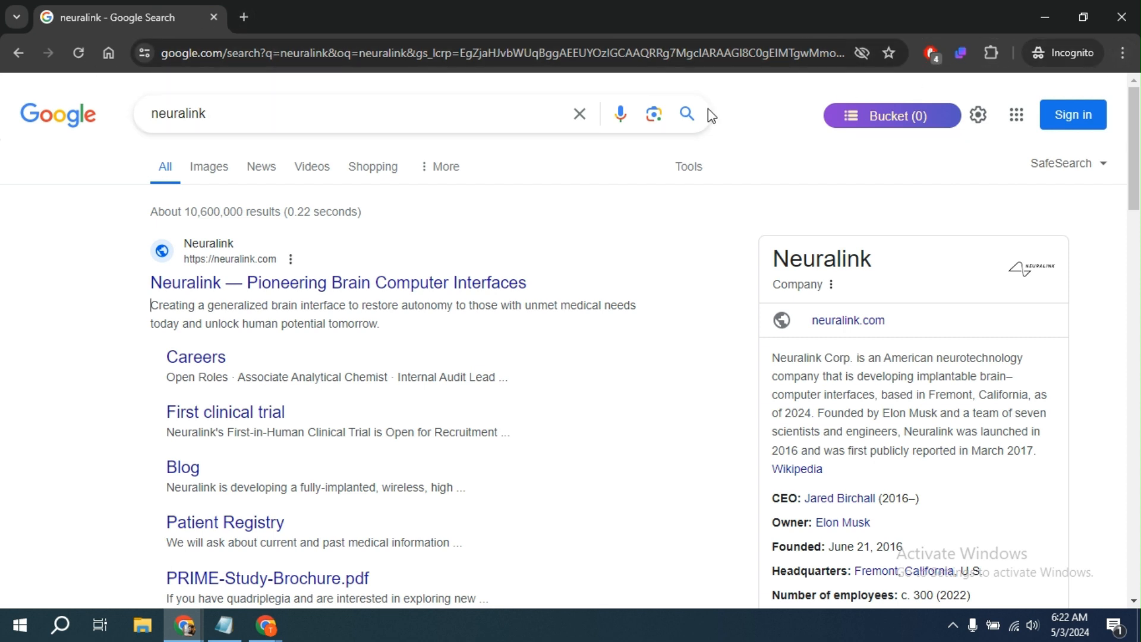
pyautogui.click(328, 114)
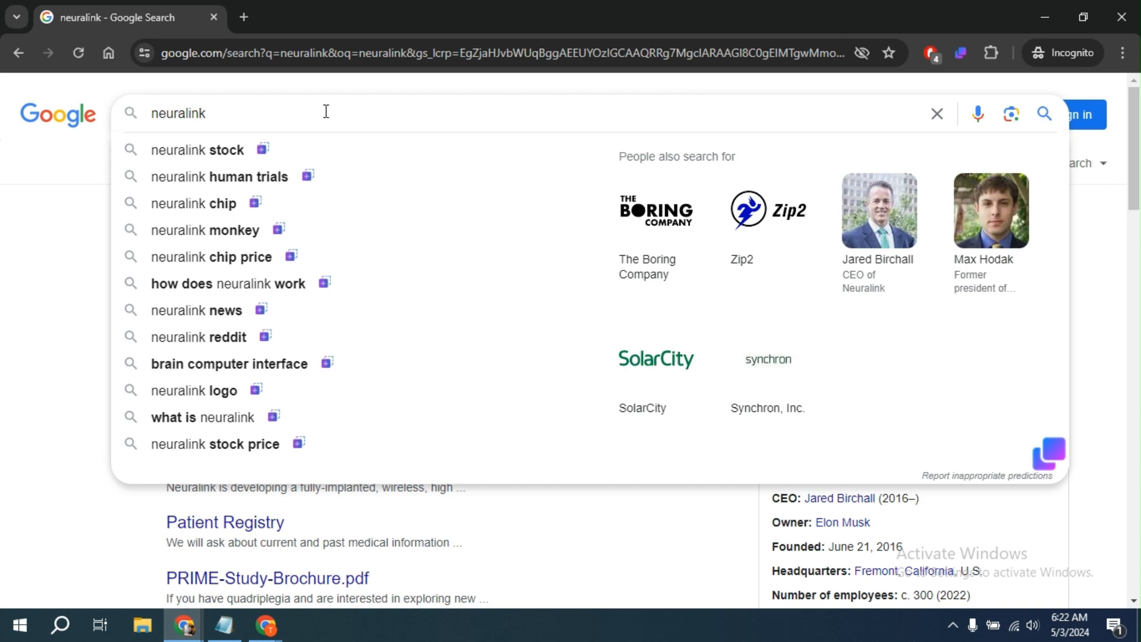
pyautogui.moveTo(254, 317)
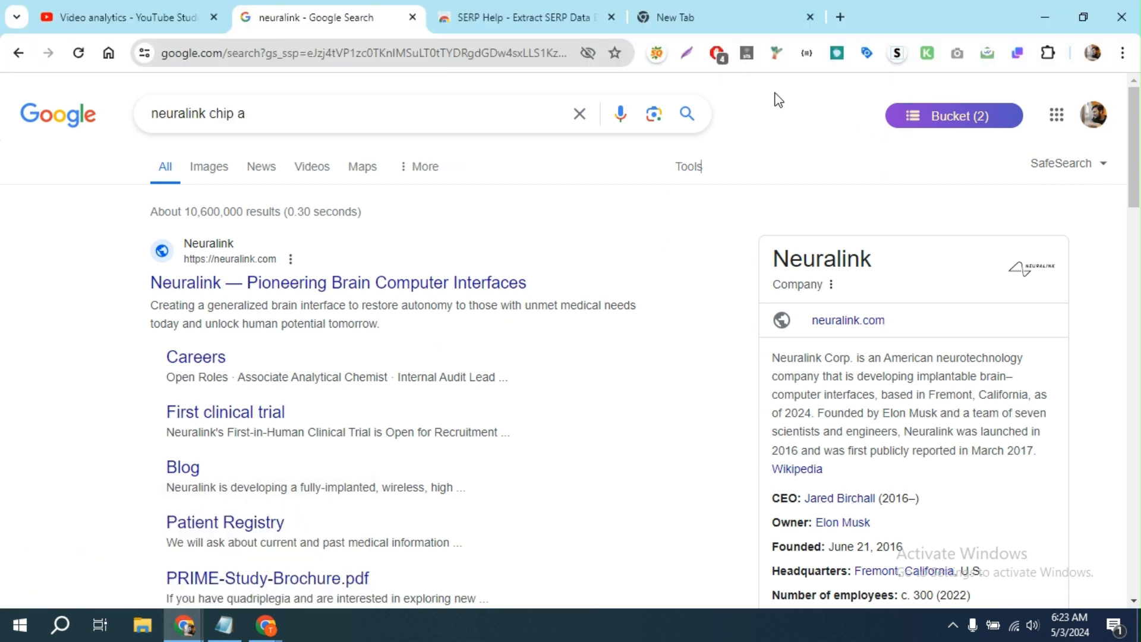
pyautogui.moveTo(699, 16)
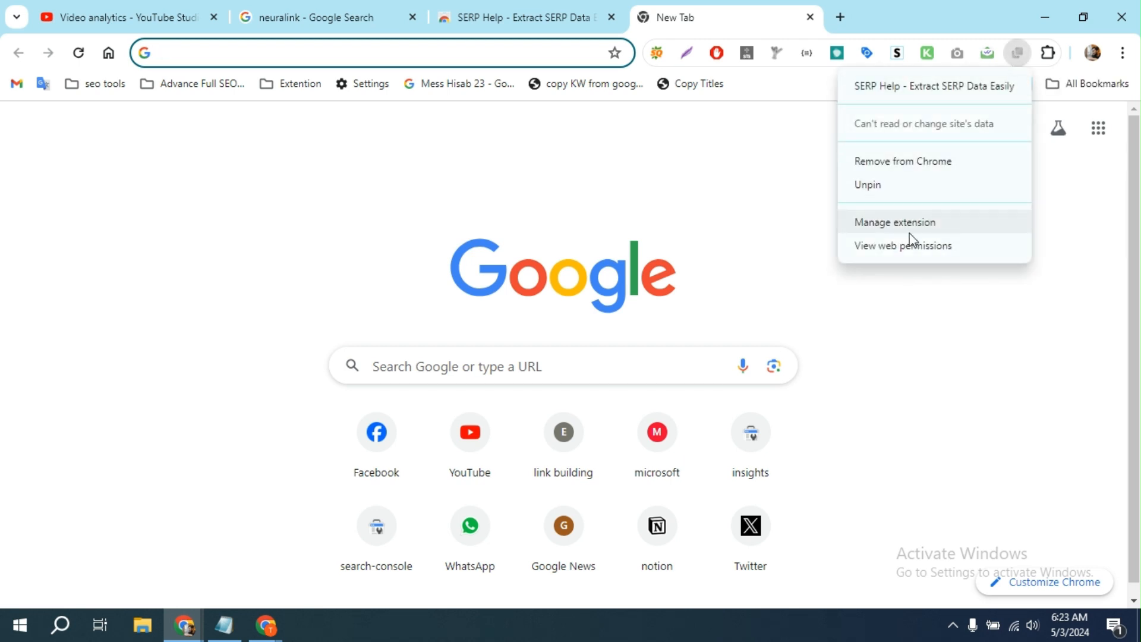
# Step: Toggle SERP Help's Allow in Incognito setting off and back on so it stays enabled
pyautogui.click(896, 222)
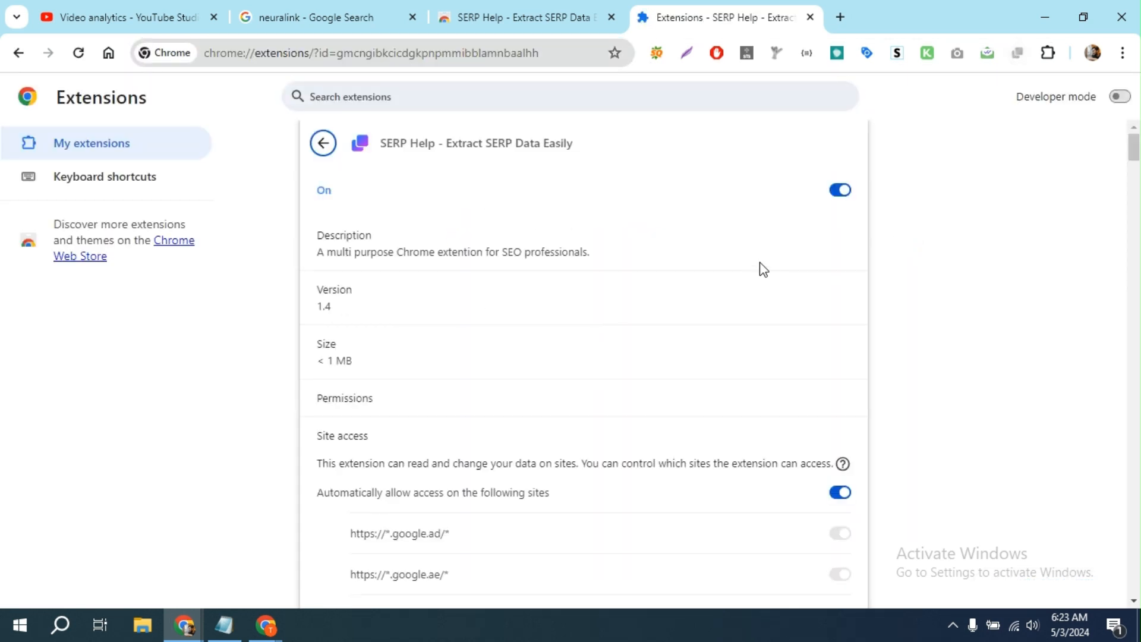
pyautogui.scroll(-3)
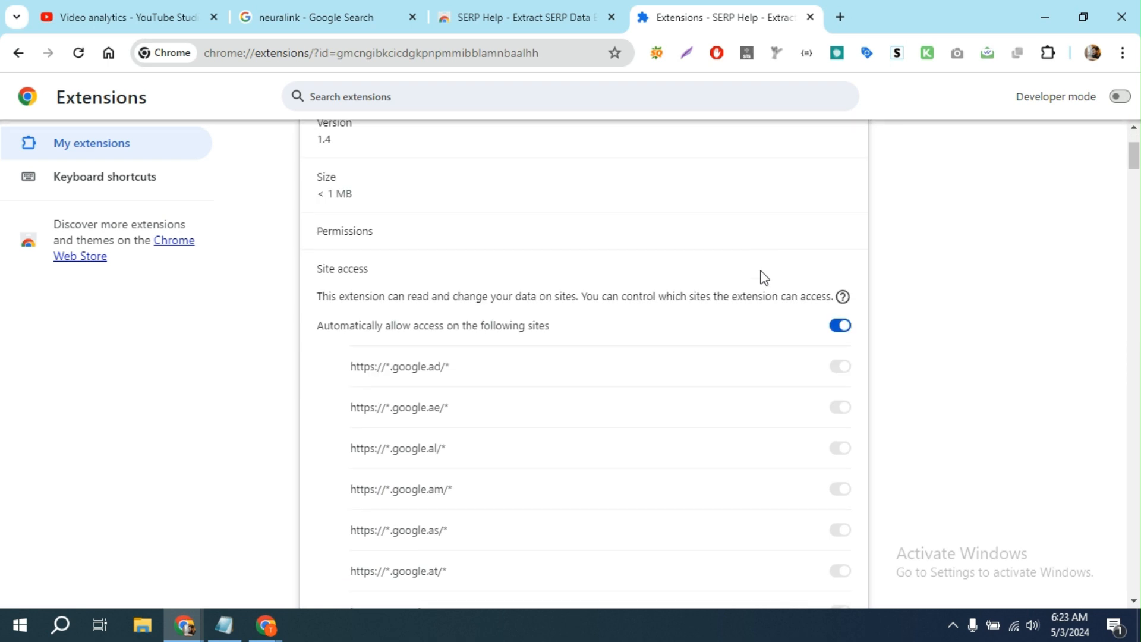
pyautogui.scroll(-3)
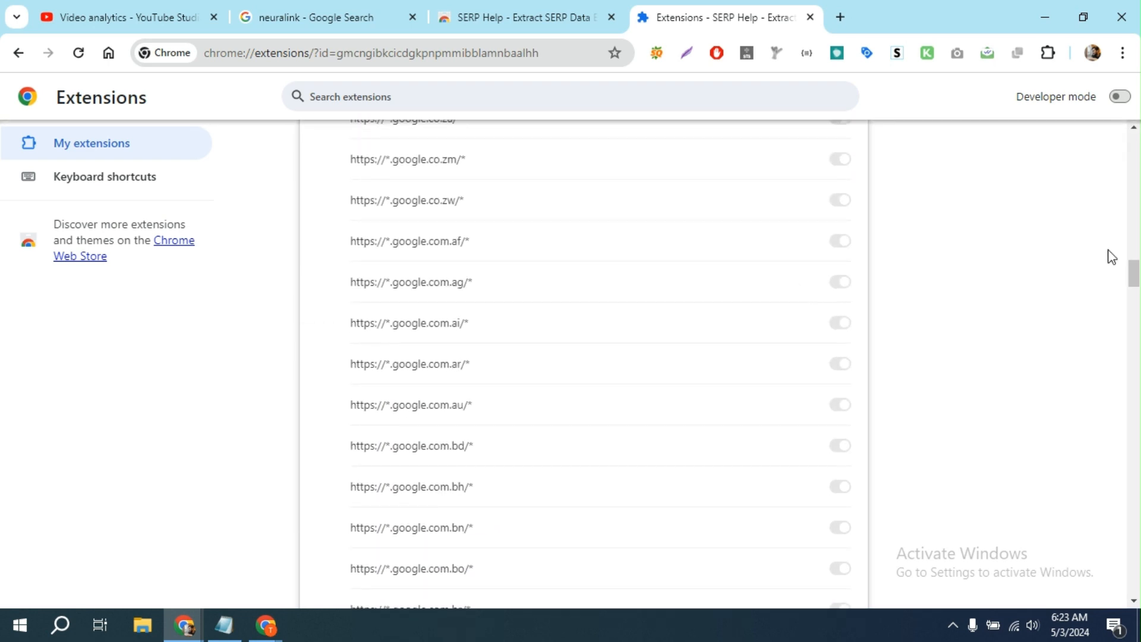
pyautogui.scroll(-3)
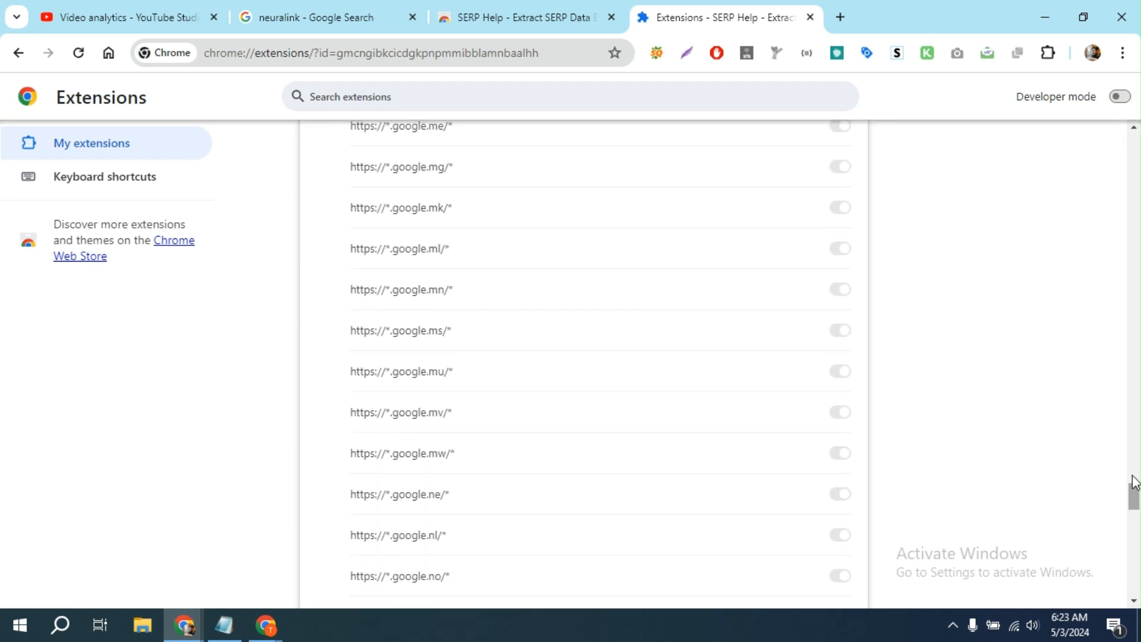
pyautogui.scroll(-3)
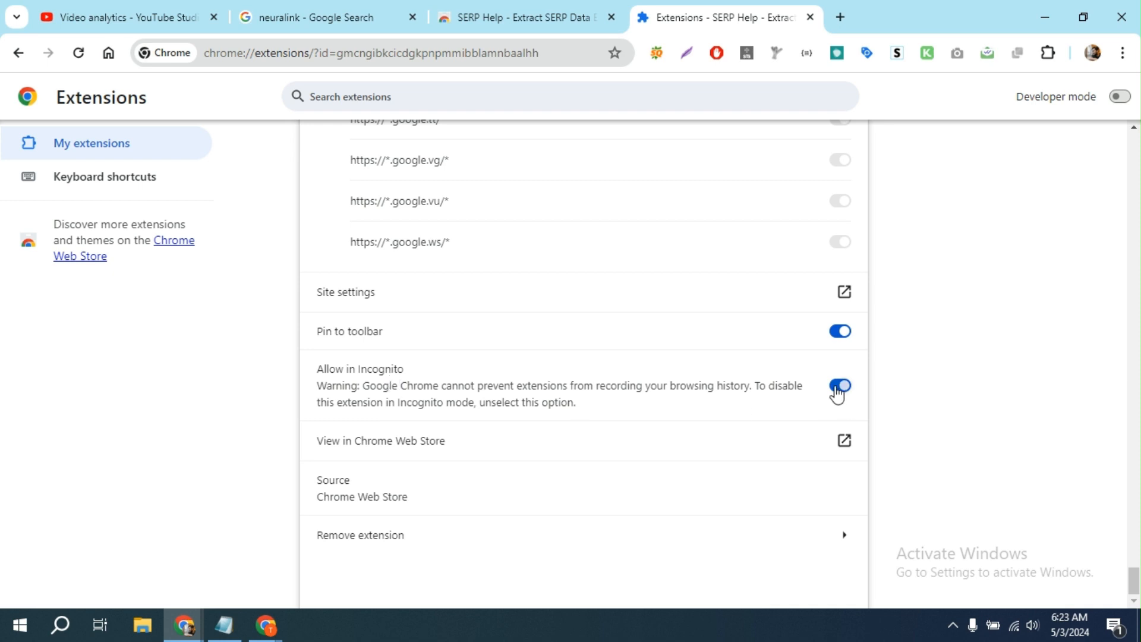
pyautogui.click(840, 385)
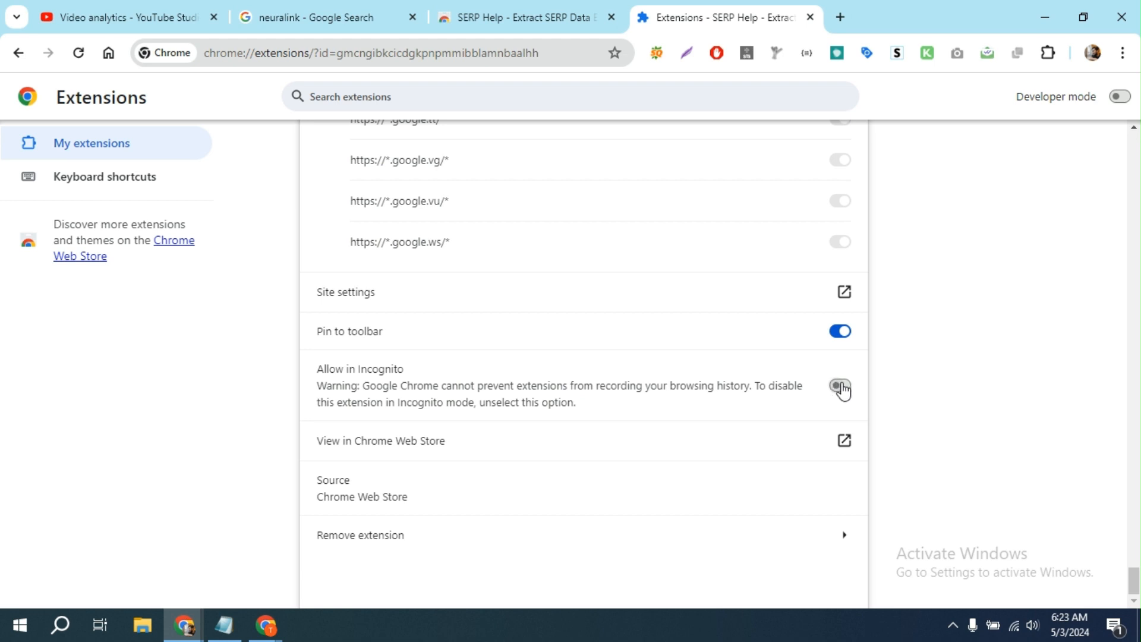
pyautogui.click(840, 385)
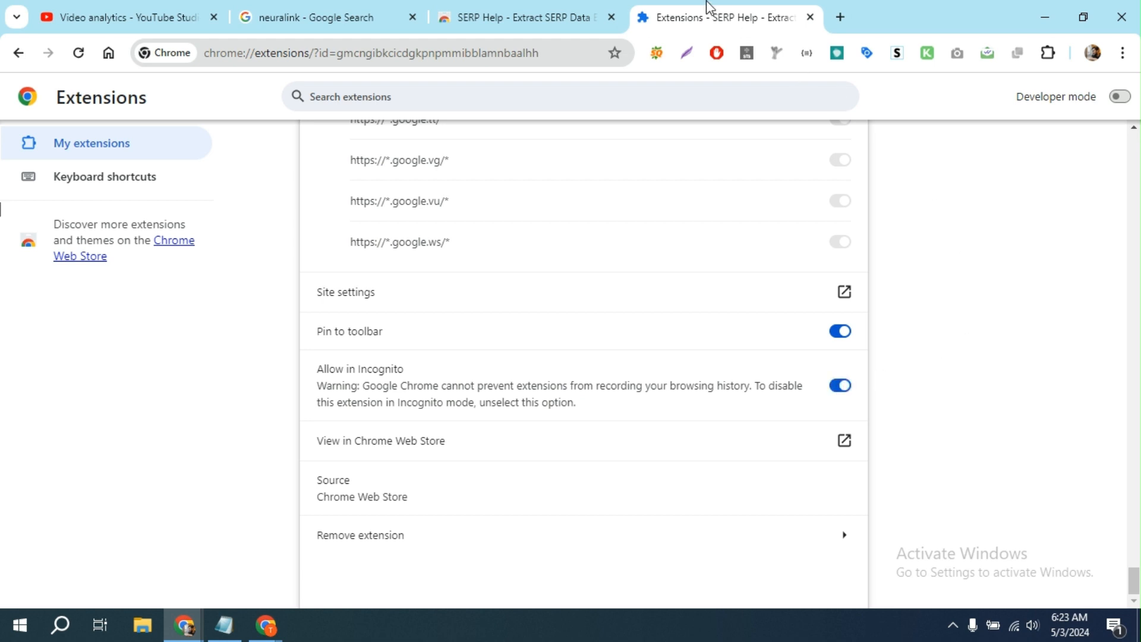
# Step: Close the Extensions tab and start a new Incognito window
pyautogui.click(810, 17)
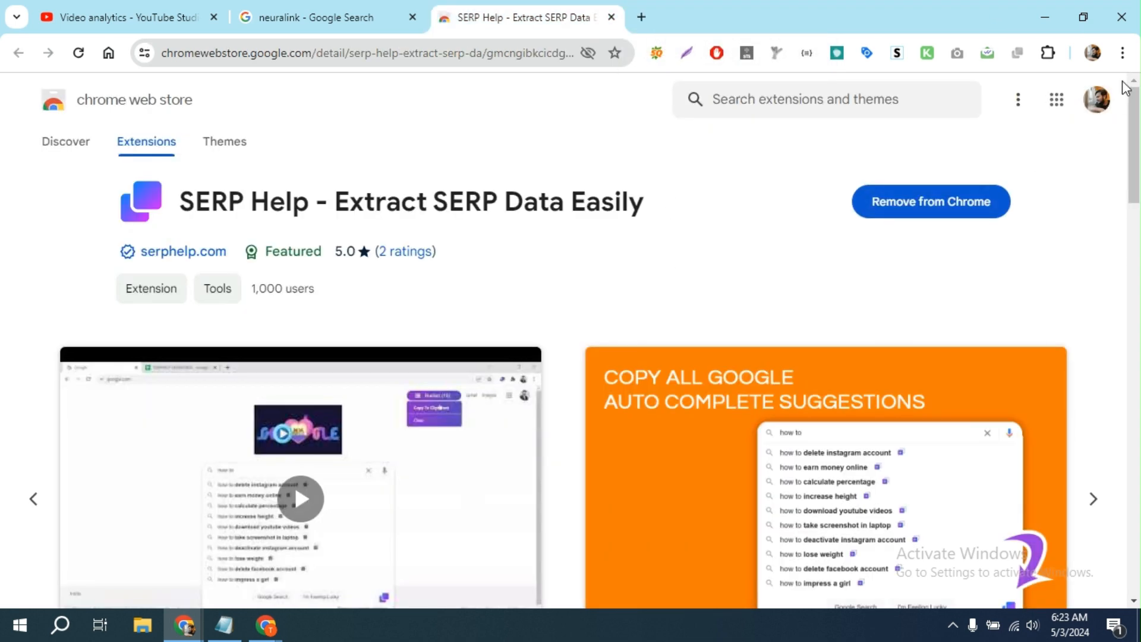
pyautogui.click(1124, 52)
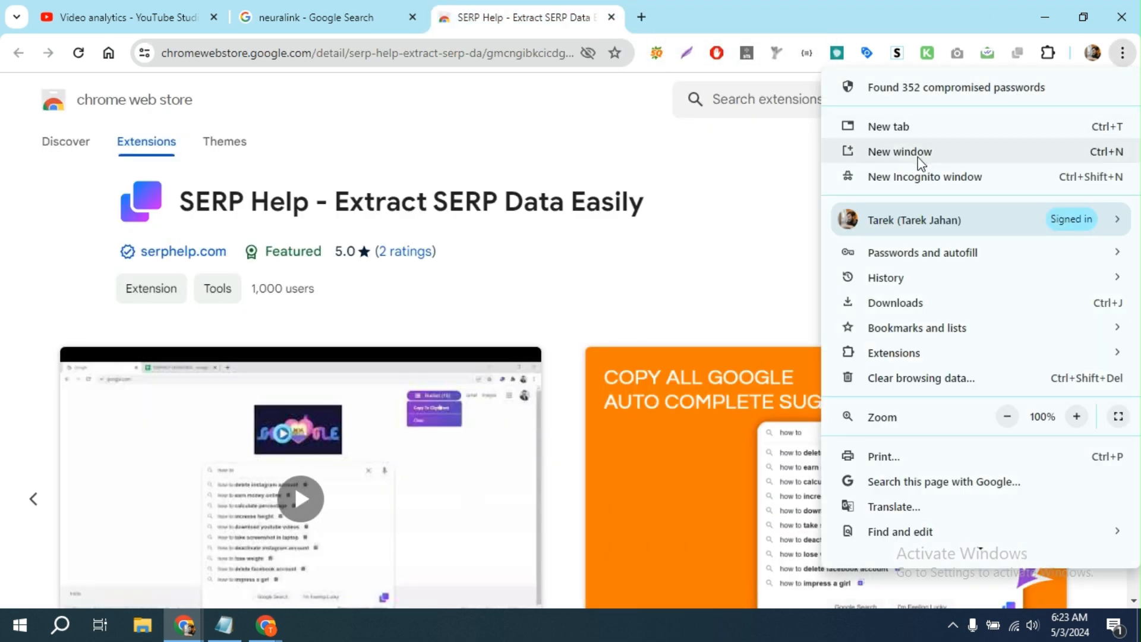
pyautogui.click(925, 176)
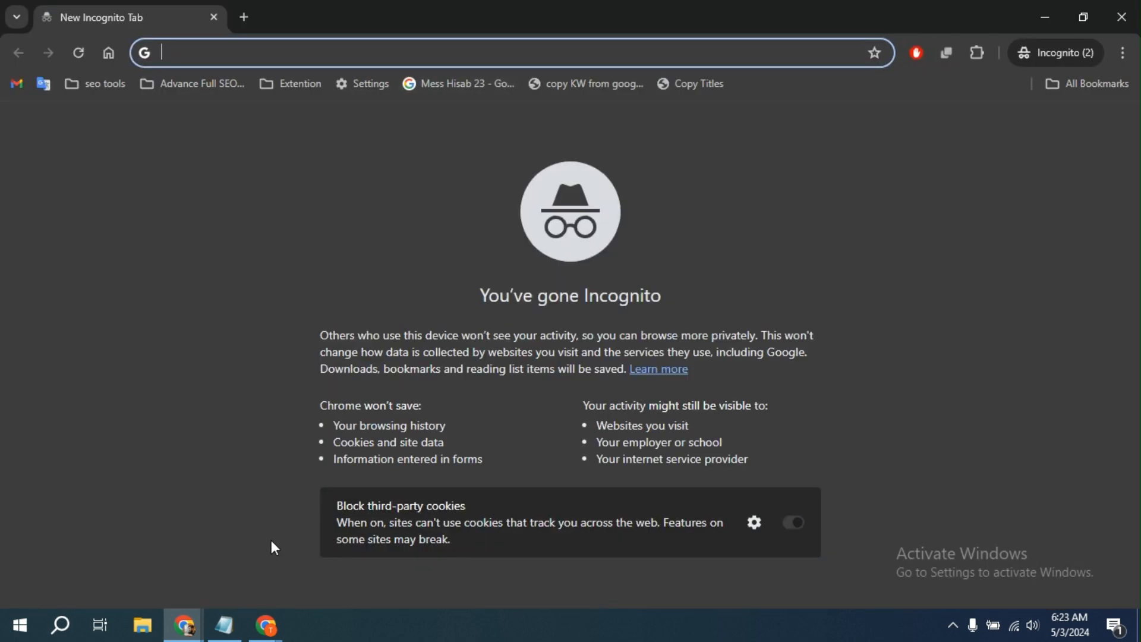
# Step: Search 'hello' in Incognito and gather two autosuggest keywords in the Bucket
pyautogui.write('how')
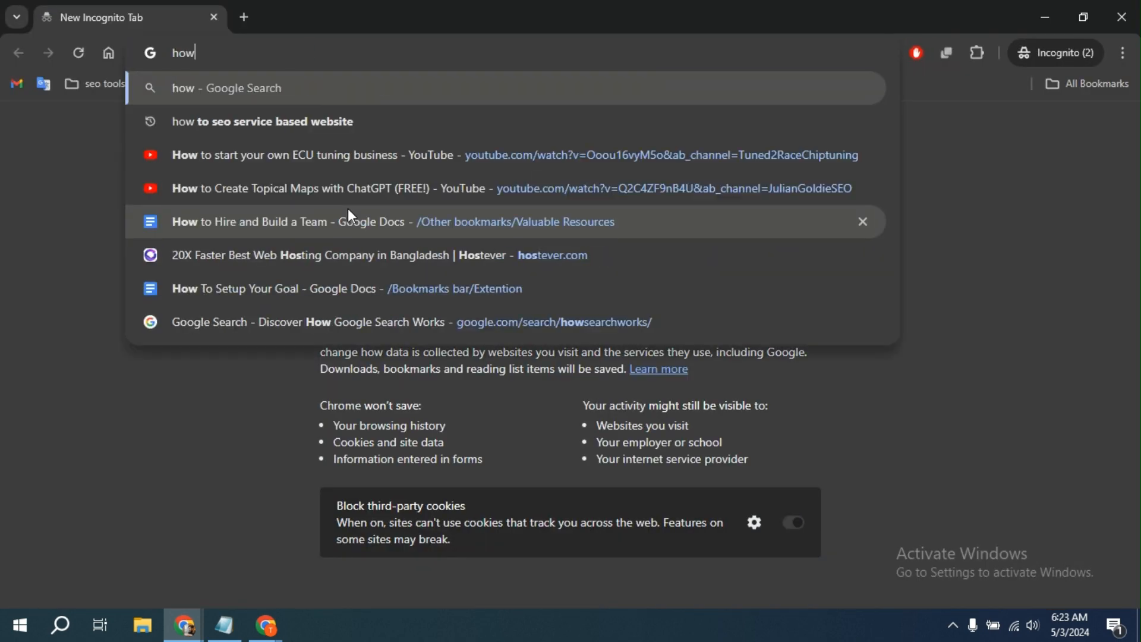
pyautogui.write('hello')
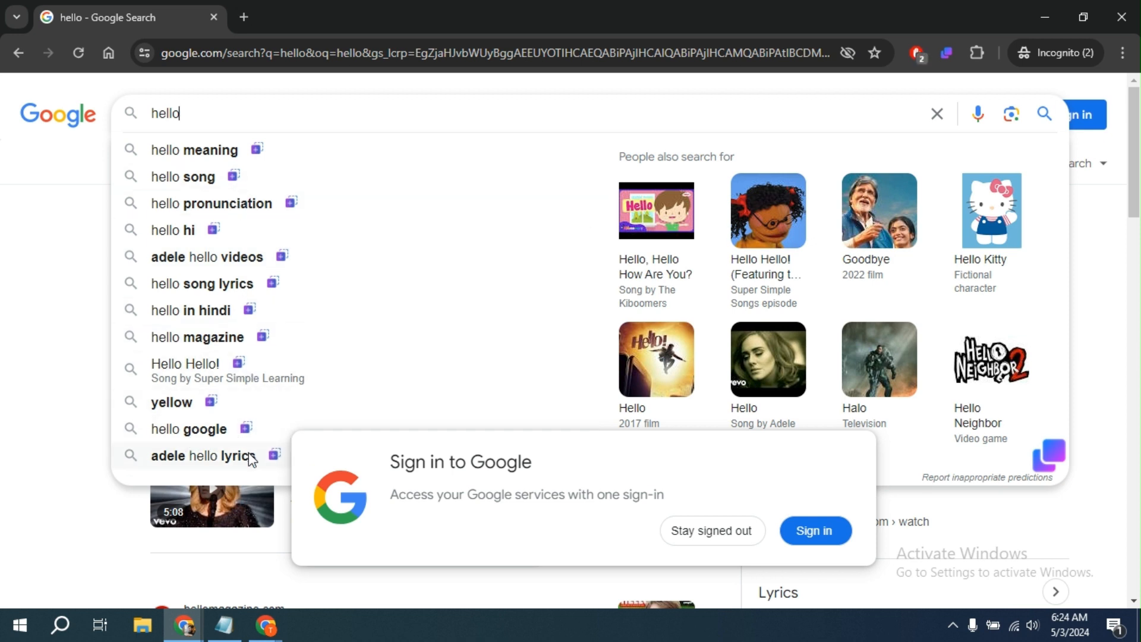
pyautogui.moveTo(251, 161)
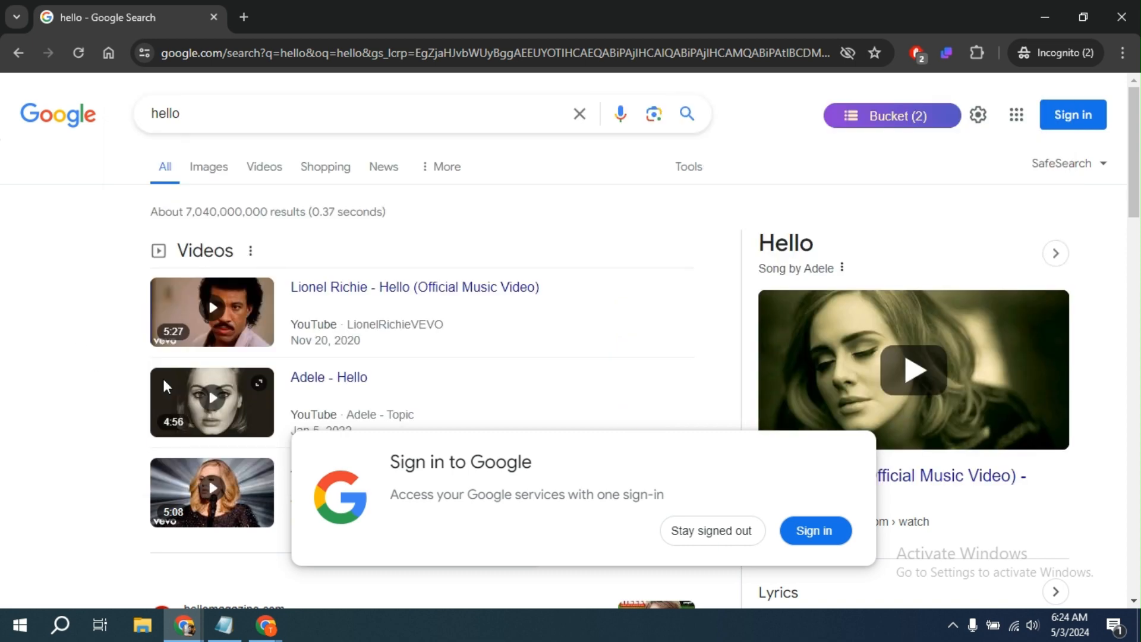
pyautogui.scroll(-3)
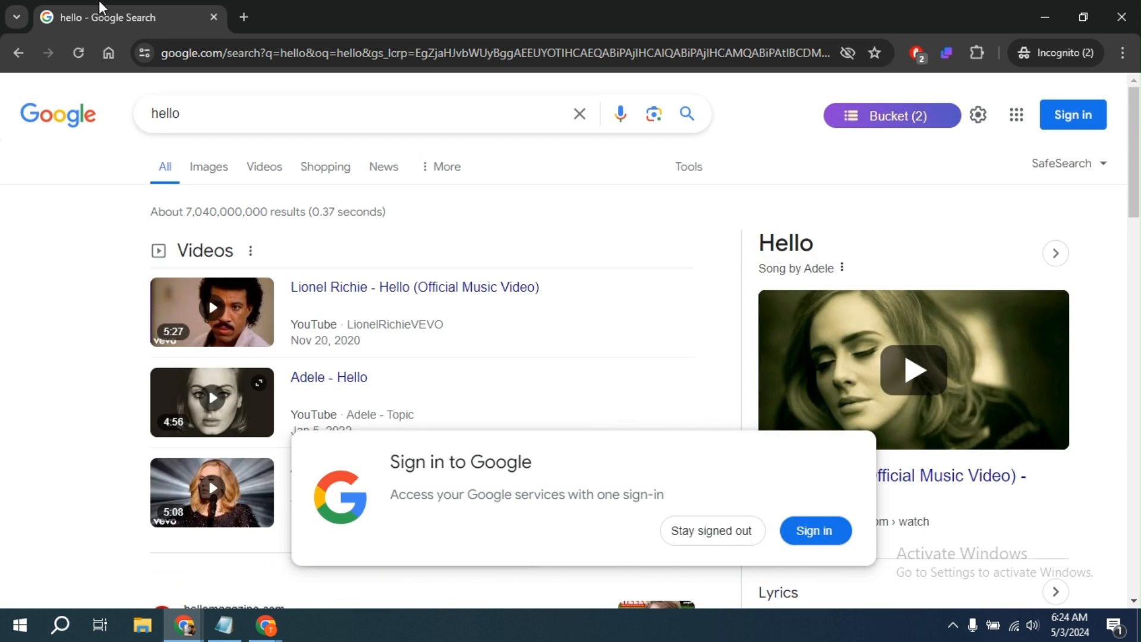
pyautogui.moveTo(117, 17)
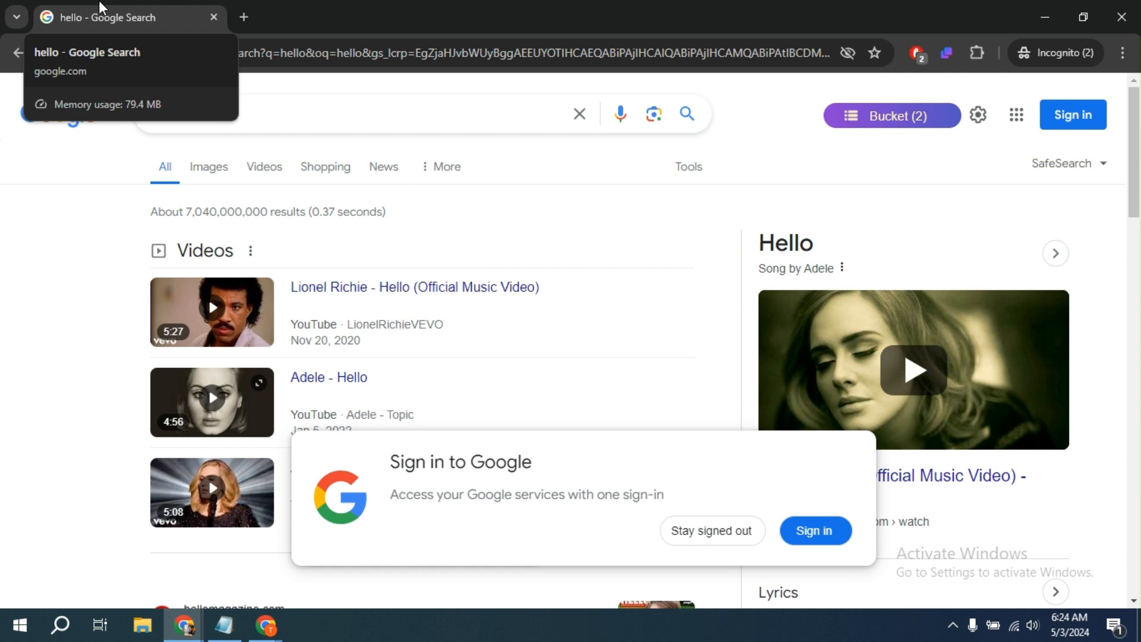